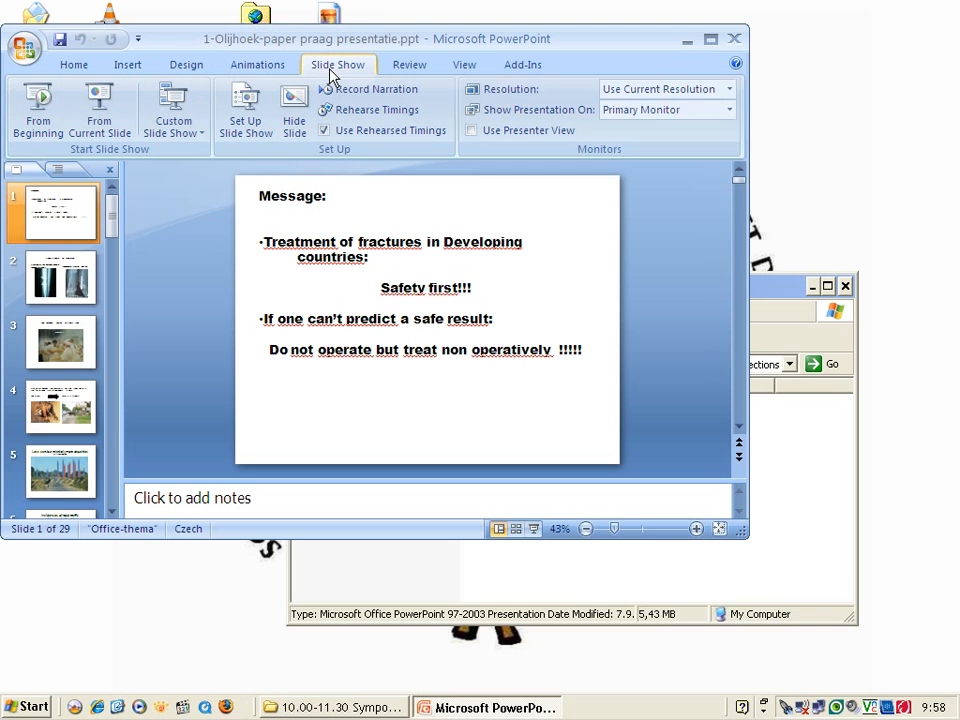
# - Start the slide show on Monitor 2 from slide 1, Message
pyautogui.click(60, 276)
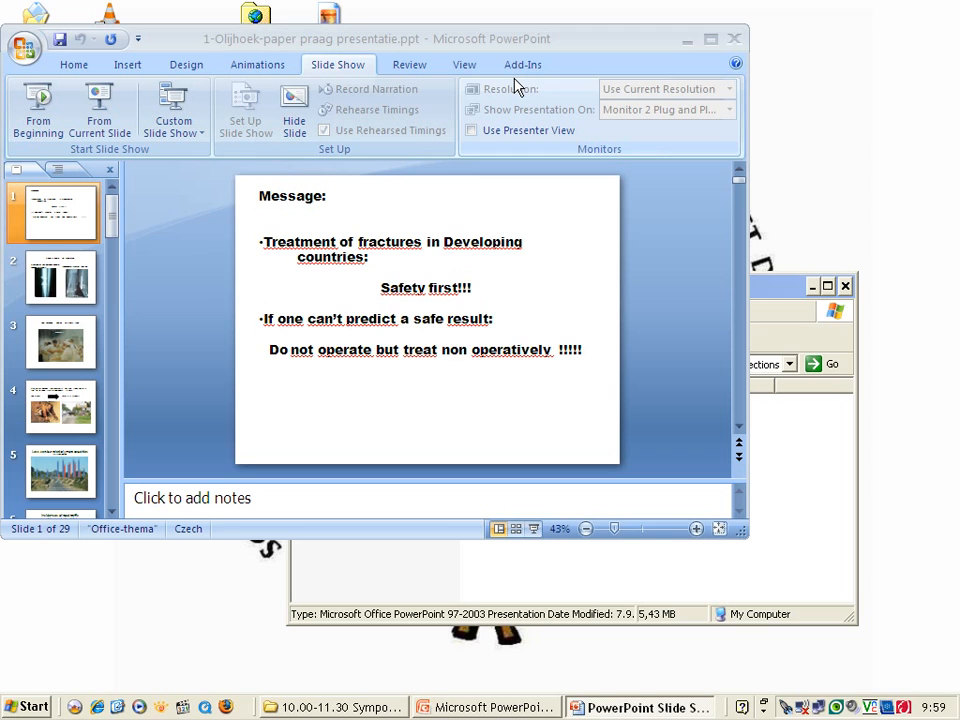
# - Advance through slide 2 to slide 3, The surgeon Pavlov by Repin 1888
pyautogui.click(60, 278)
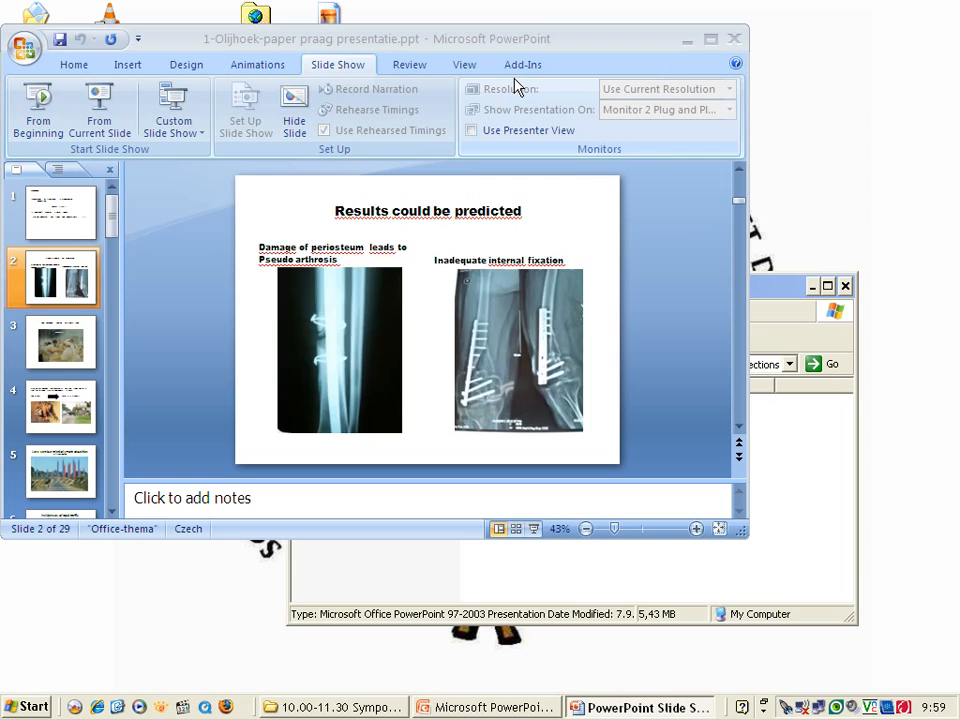
pyautogui.click(60, 342)
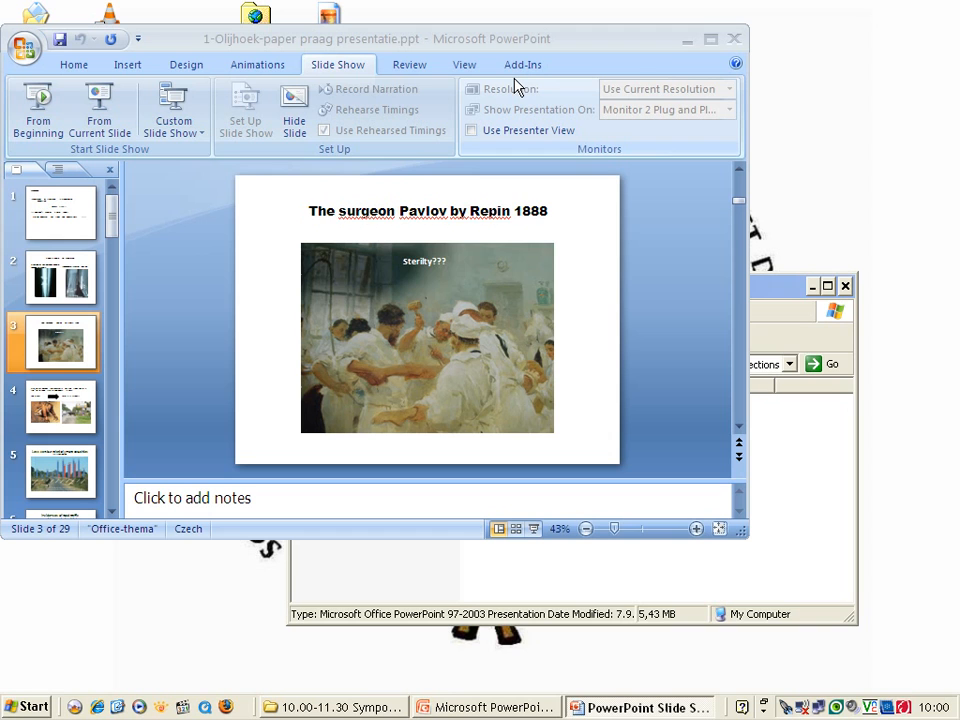
# - Advance past the road traffic accidents slide to slide 7, Dangerous Driving / Many Fractures
pyautogui.click(58, 408)
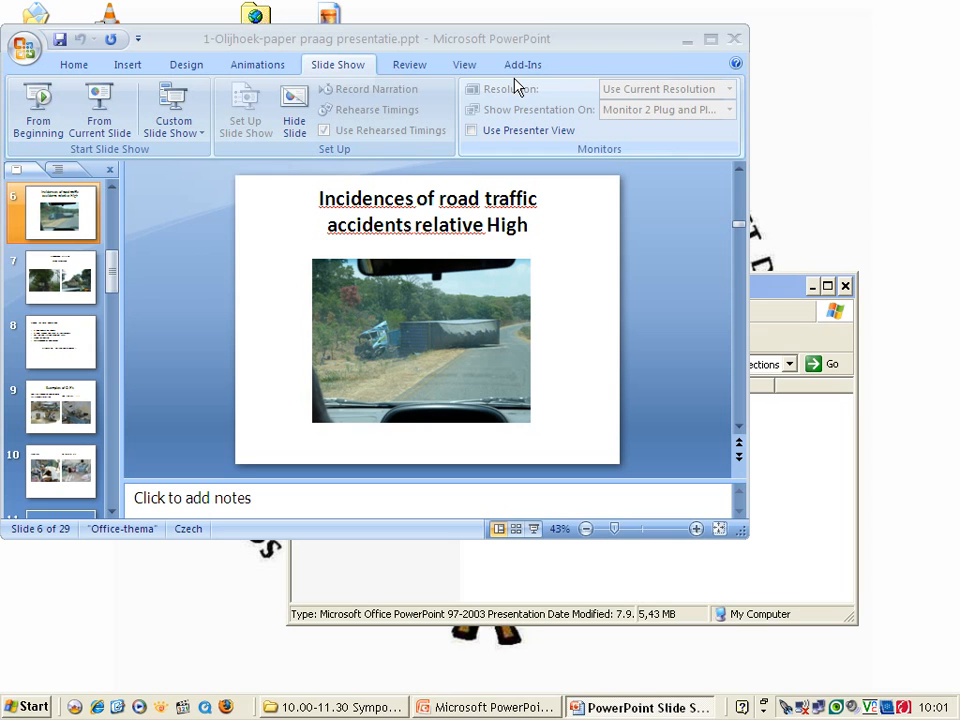
pyautogui.click(60, 276)
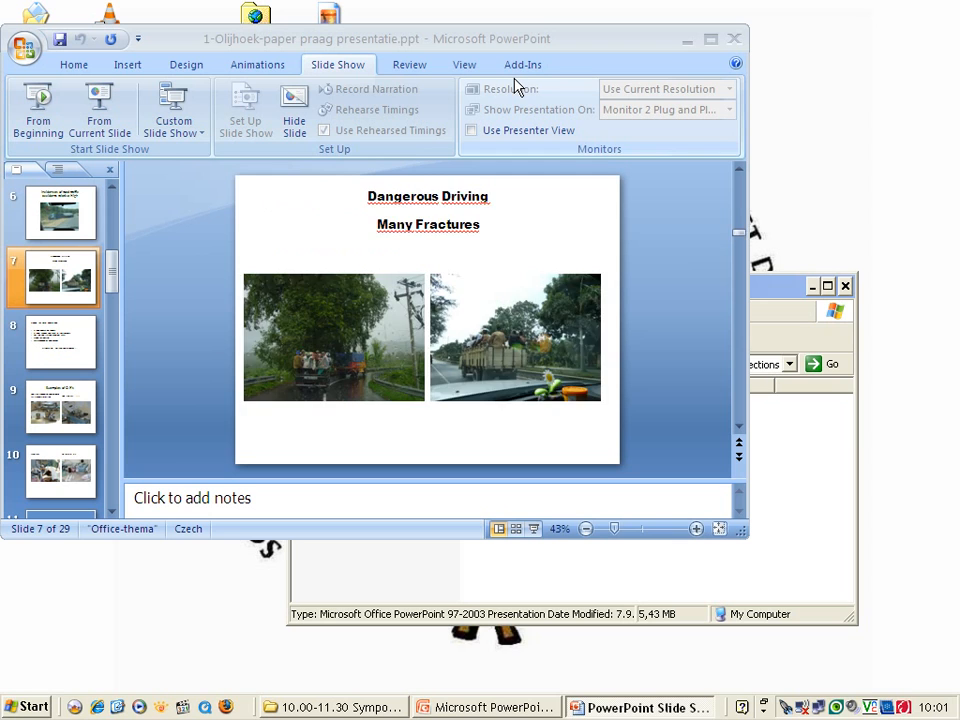
# - Advance past slide 8, Needs for safe operations, to slide 9, Examples of O.R's
pyautogui.click(60, 342)
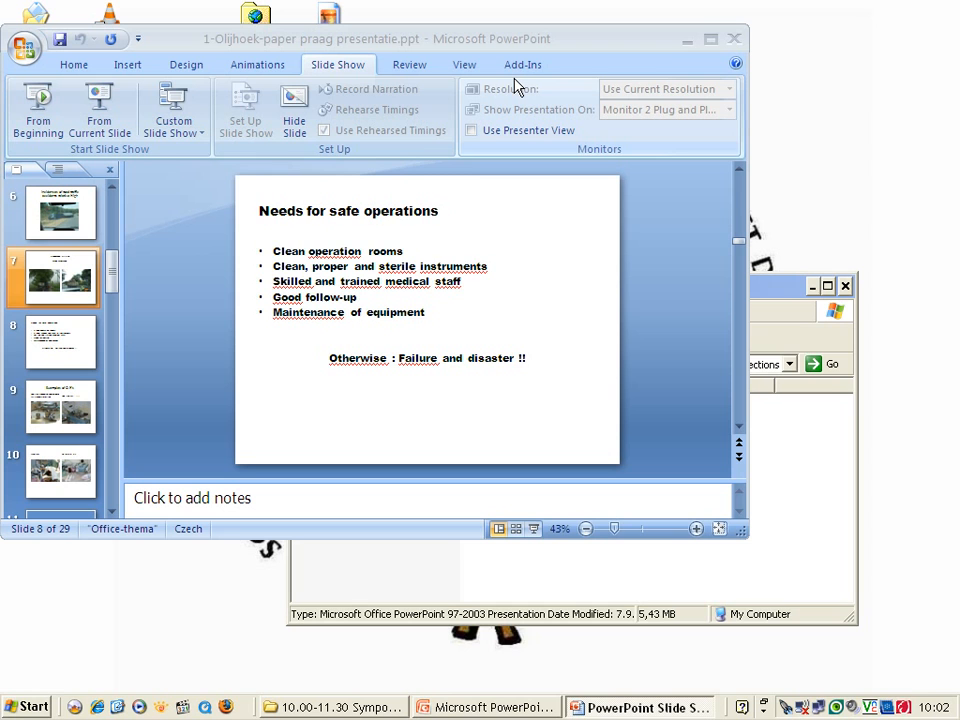
pyautogui.click(60, 406)
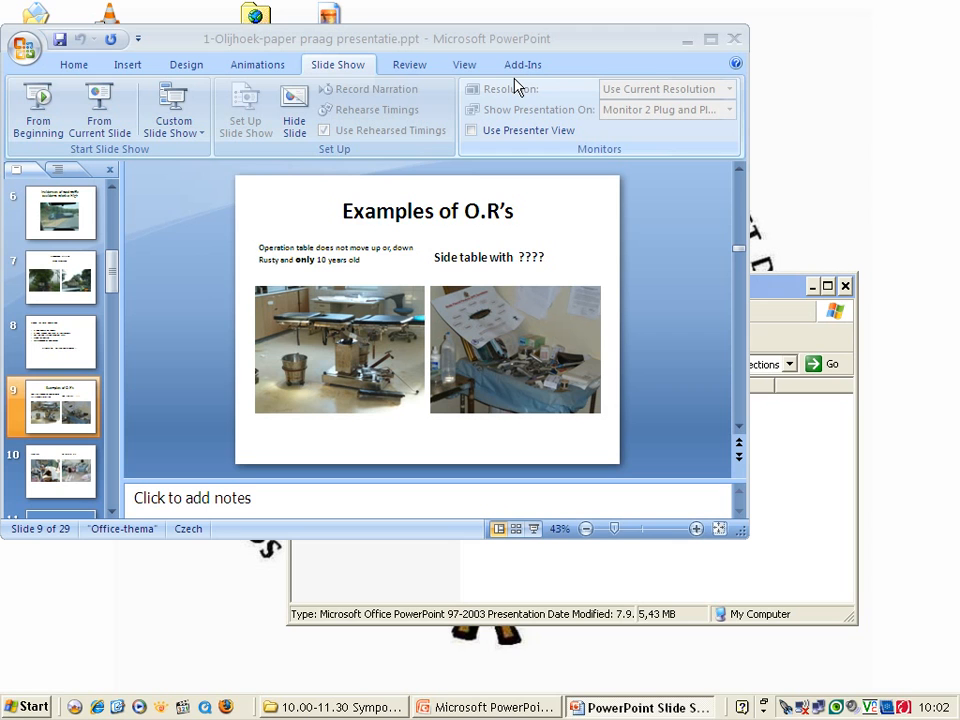
# - Advance past slide 11, Message II, to slide 12, Examples of an infection
pyautogui.click(60, 470)
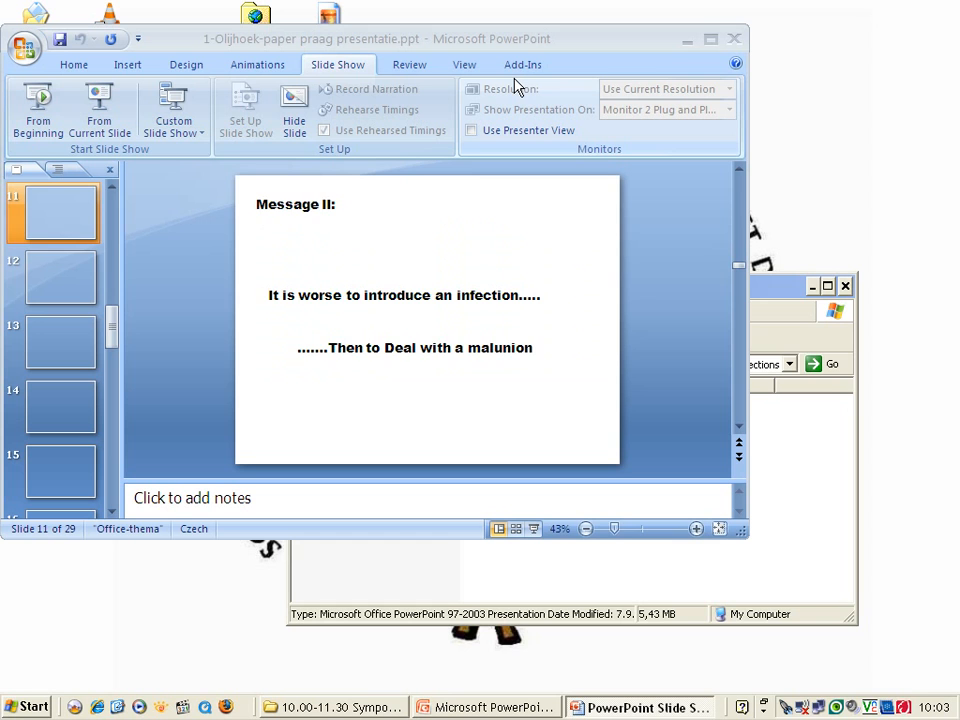
pyautogui.click(52, 276)
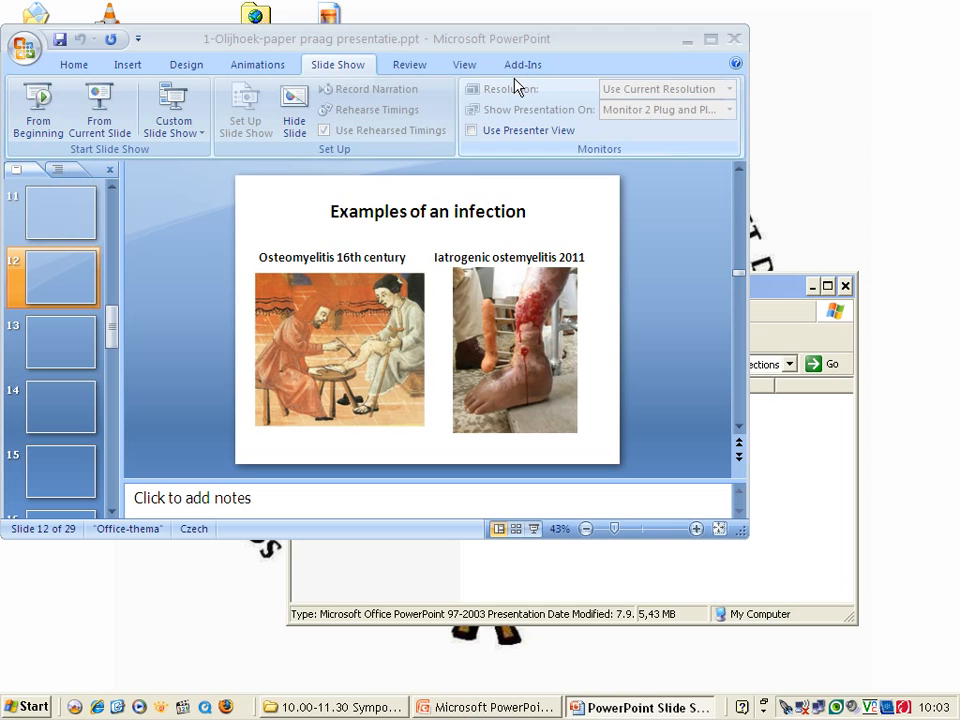
# - Advance through the malunion, infections and six-week traction slides to slide 18, How to continue
pyautogui.click(60, 342)
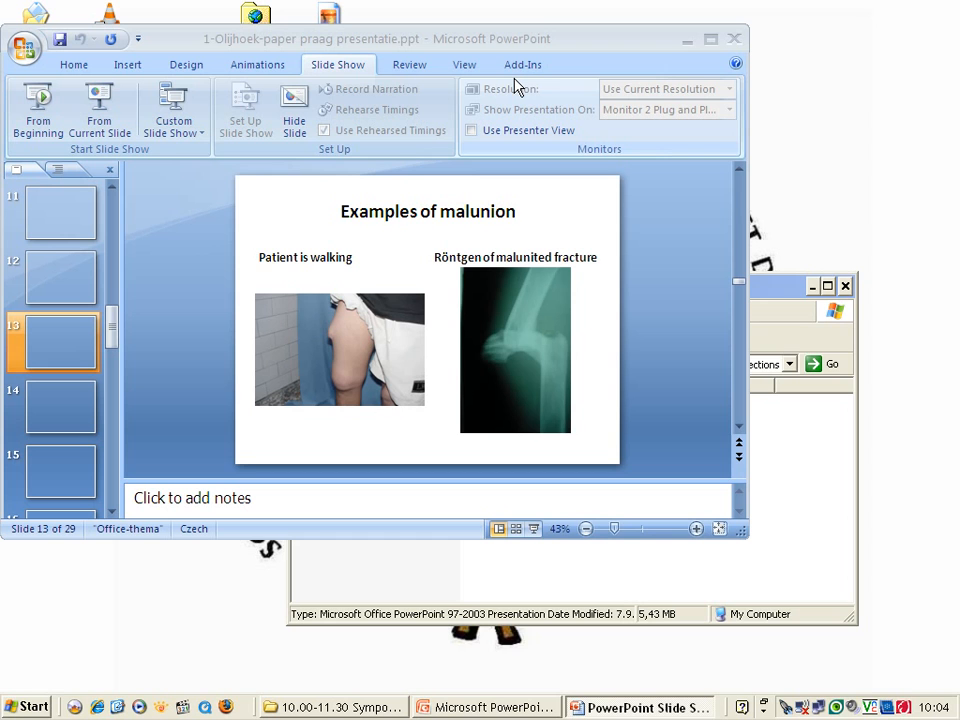
pyautogui.click(60, 404)
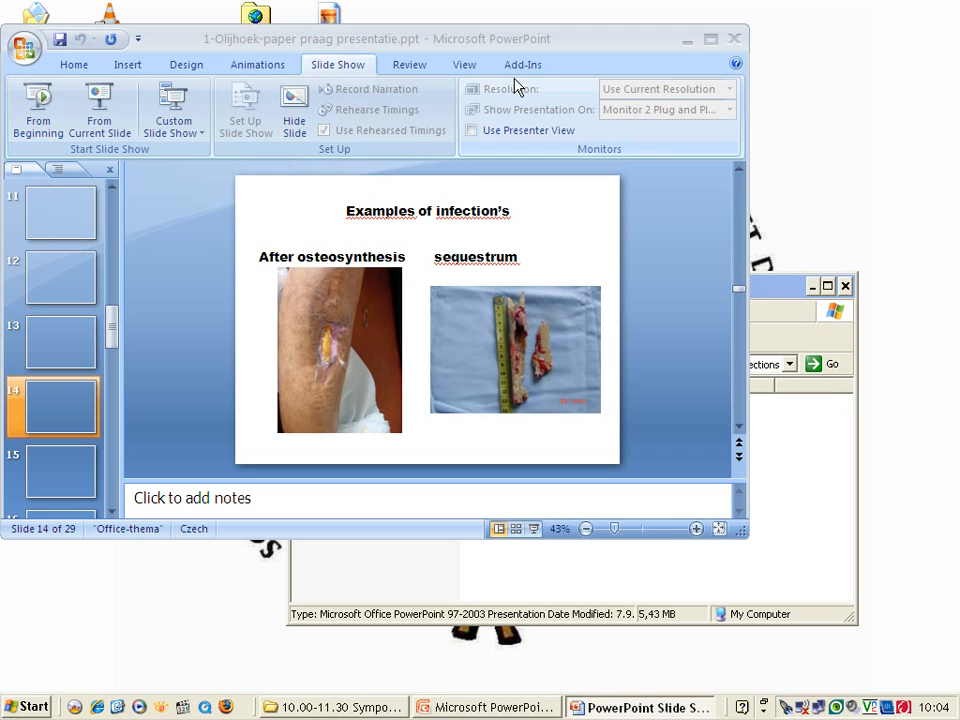
pyautogui.click(60, 470)
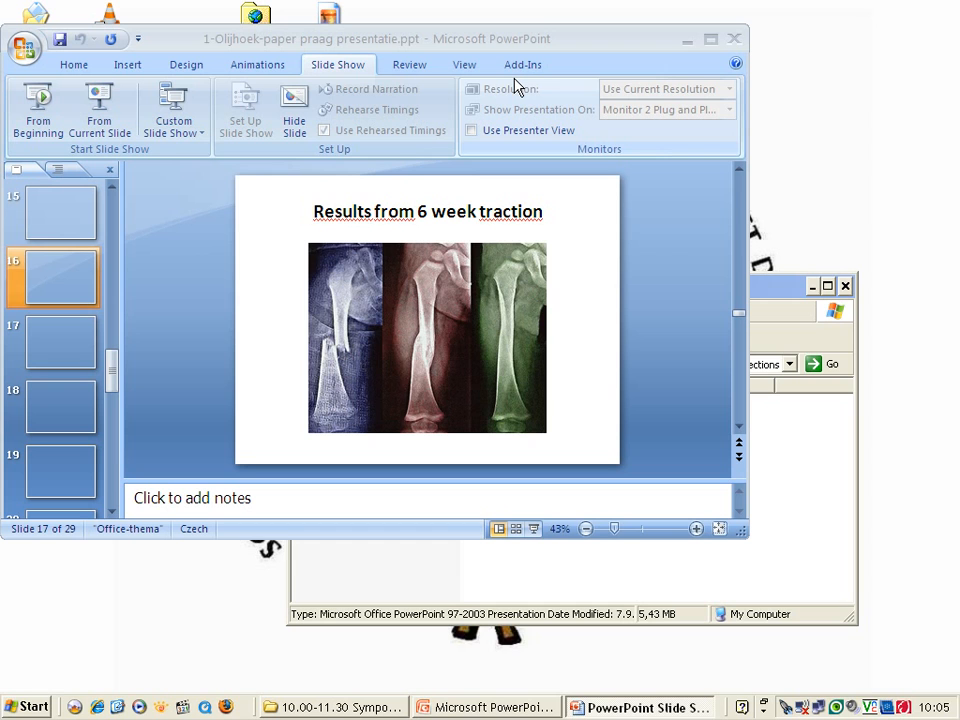
pyautogui.click(60, 408)
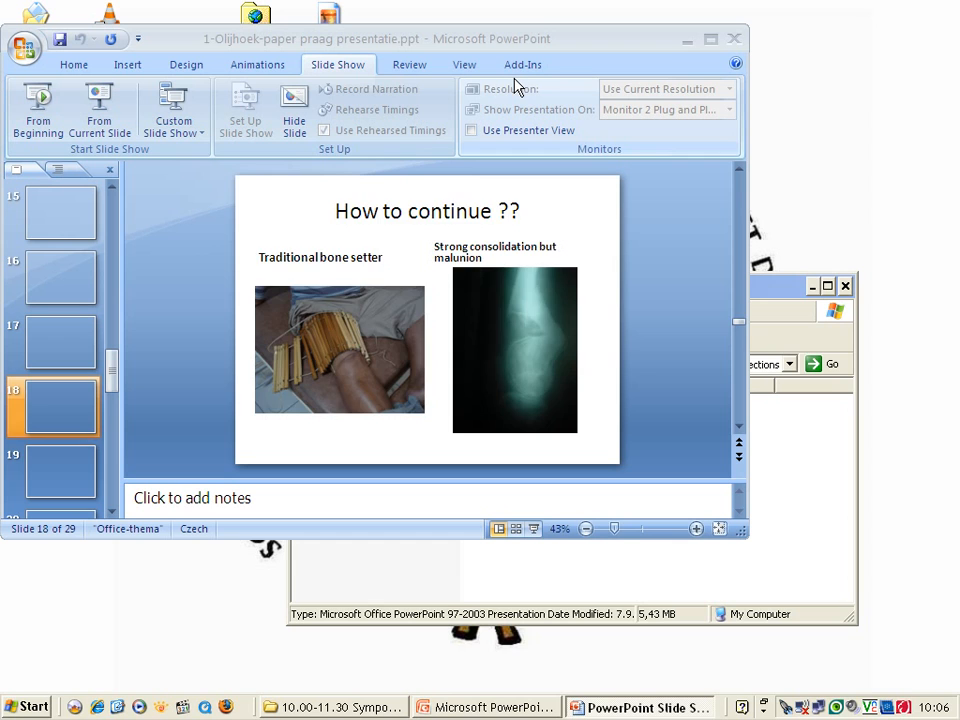
# - Advance past How to continue to slide 22, Plaster cheap and easy
pyautogui.click(60, 470)
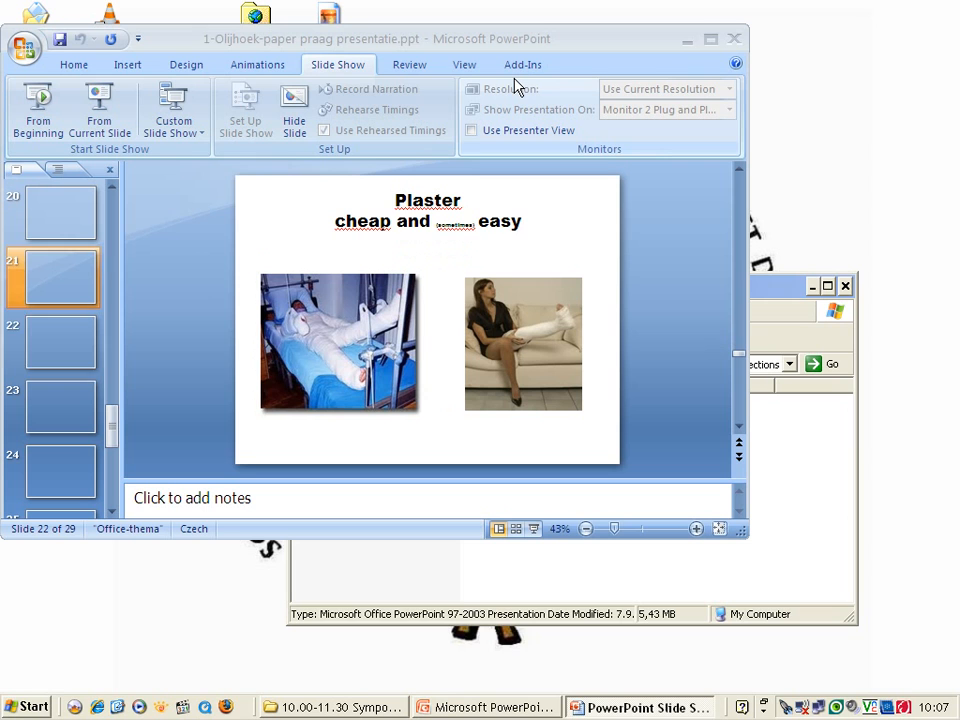
# - Advance past slide 23 on reposition and casting to slide 26, Simple external fixation
pyautogui.click(60, 342)
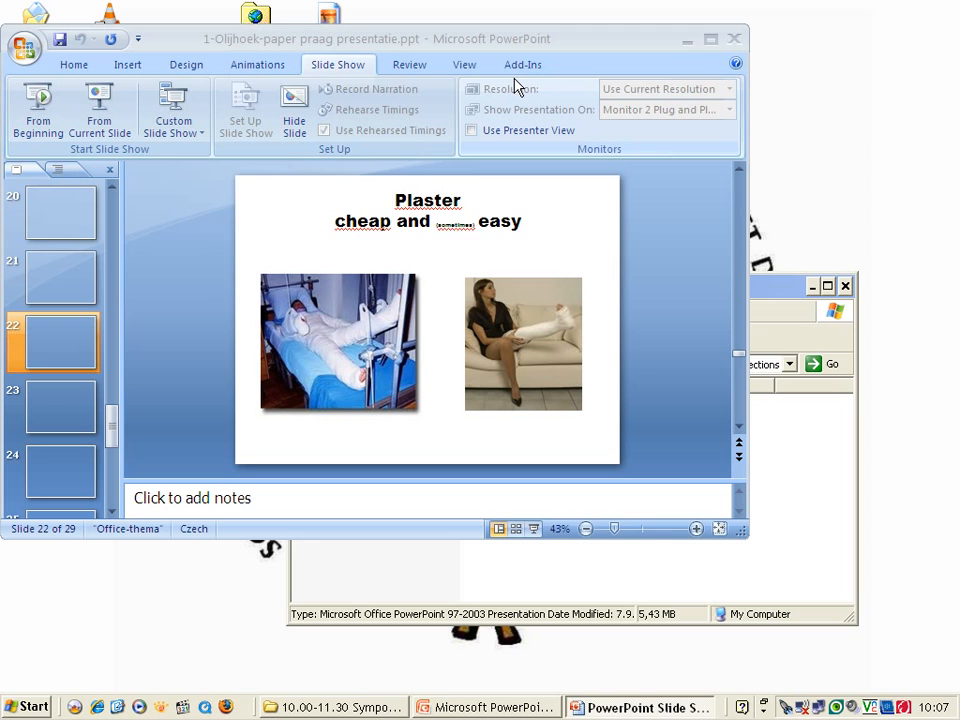
pyautogui.click(60, 408)
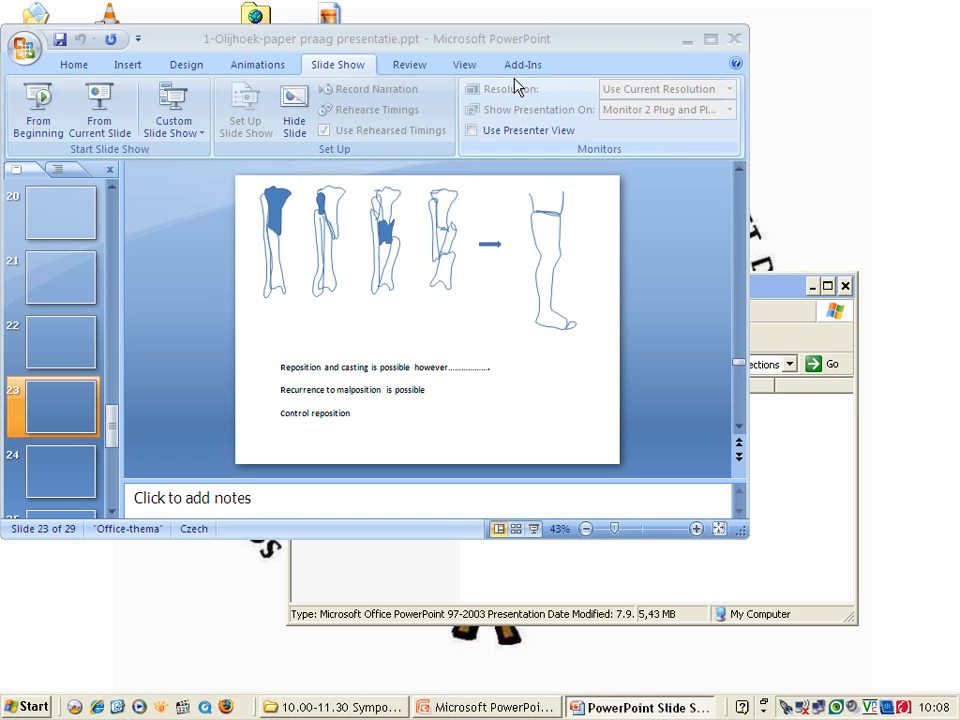
pyautogui.click(60, 470)
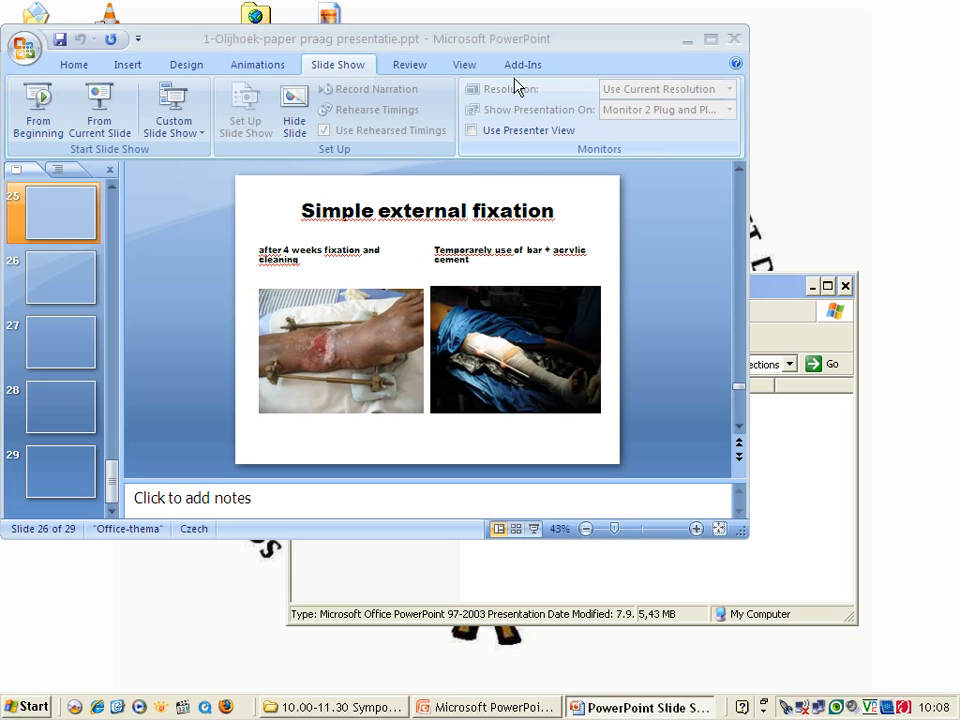
pyautogui.click(60, 276)
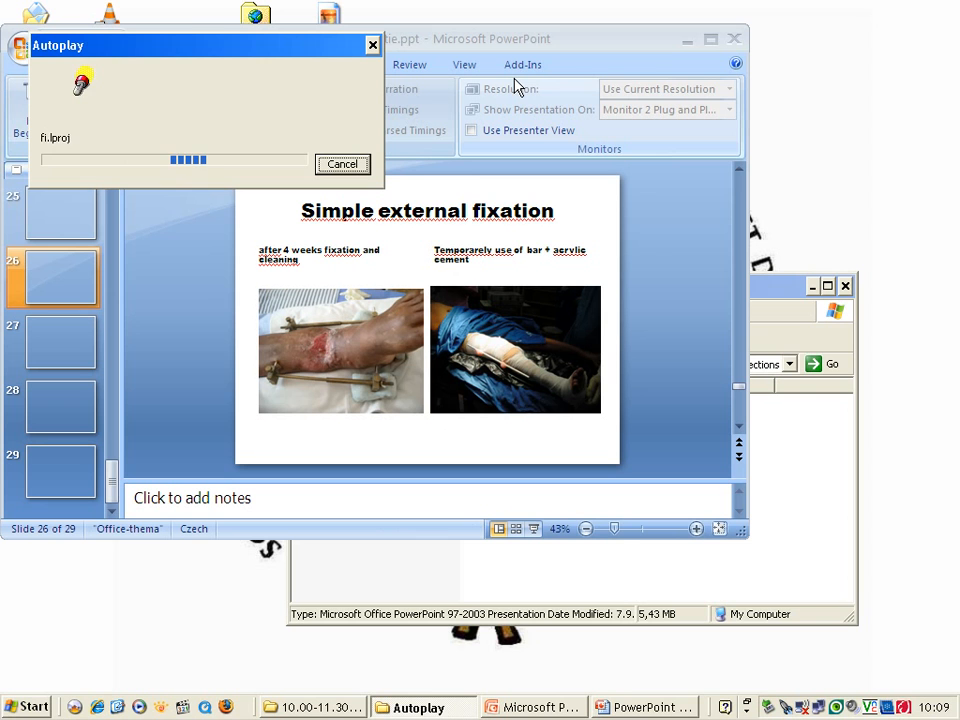
pyautogui.click(342, 164)
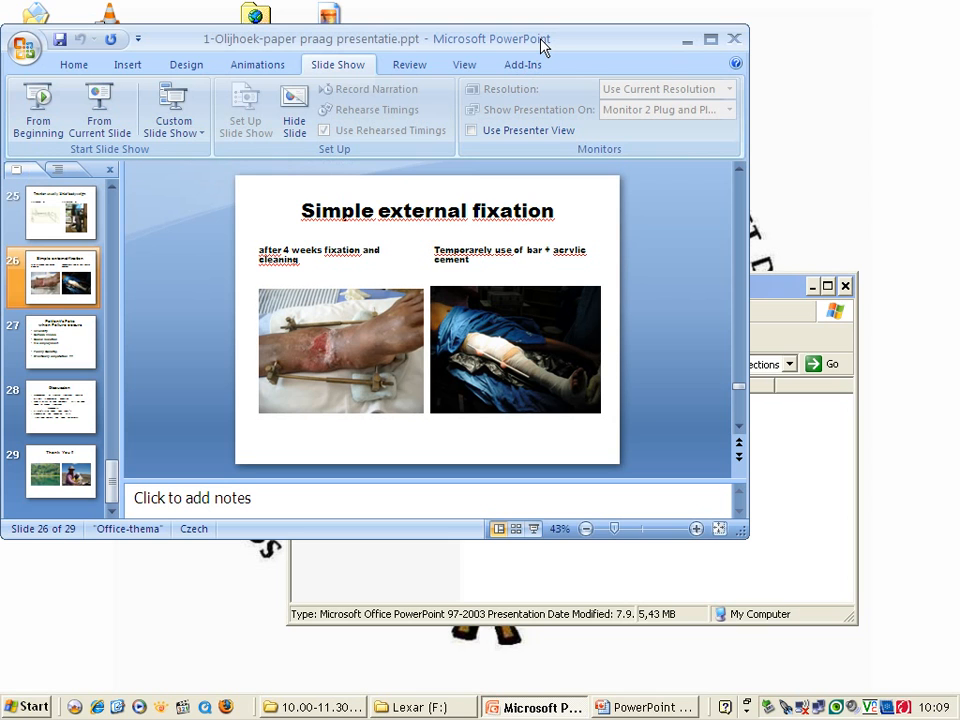
# - Advance past slide 27, Patient's Fate when Failure occurs, to slide 28, Discussion
pyautogui.click(60, 340)
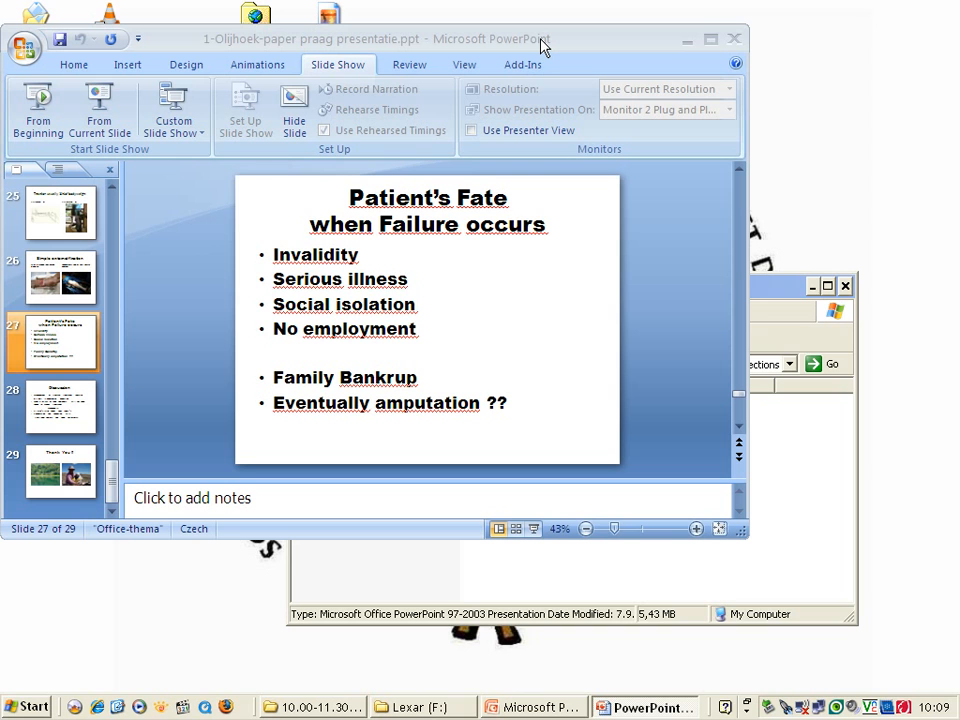
pyautogui.click(60, 408)
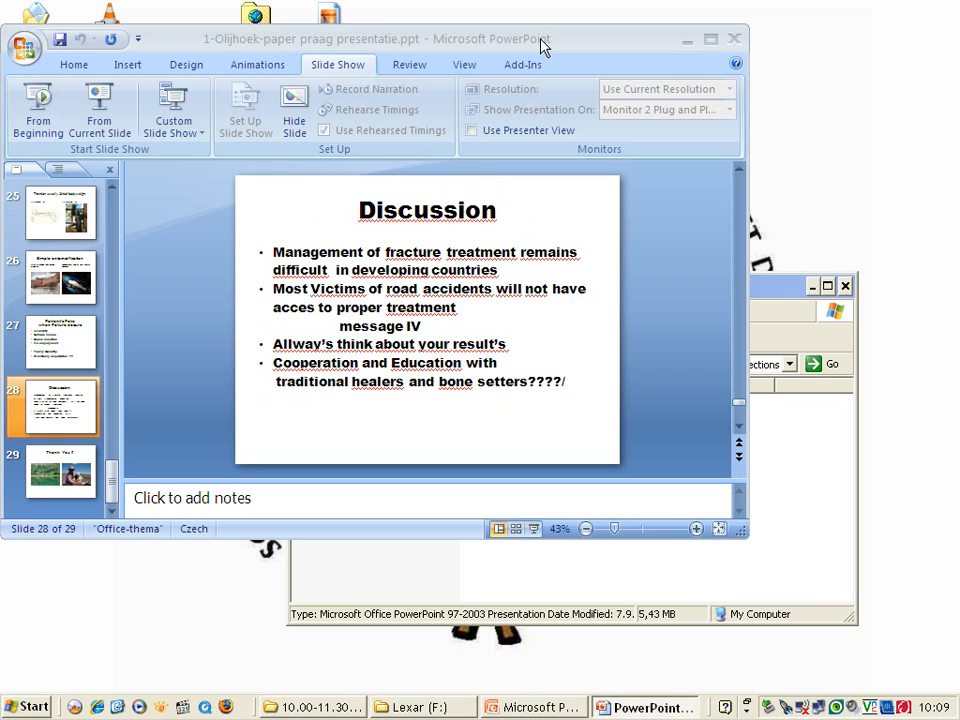